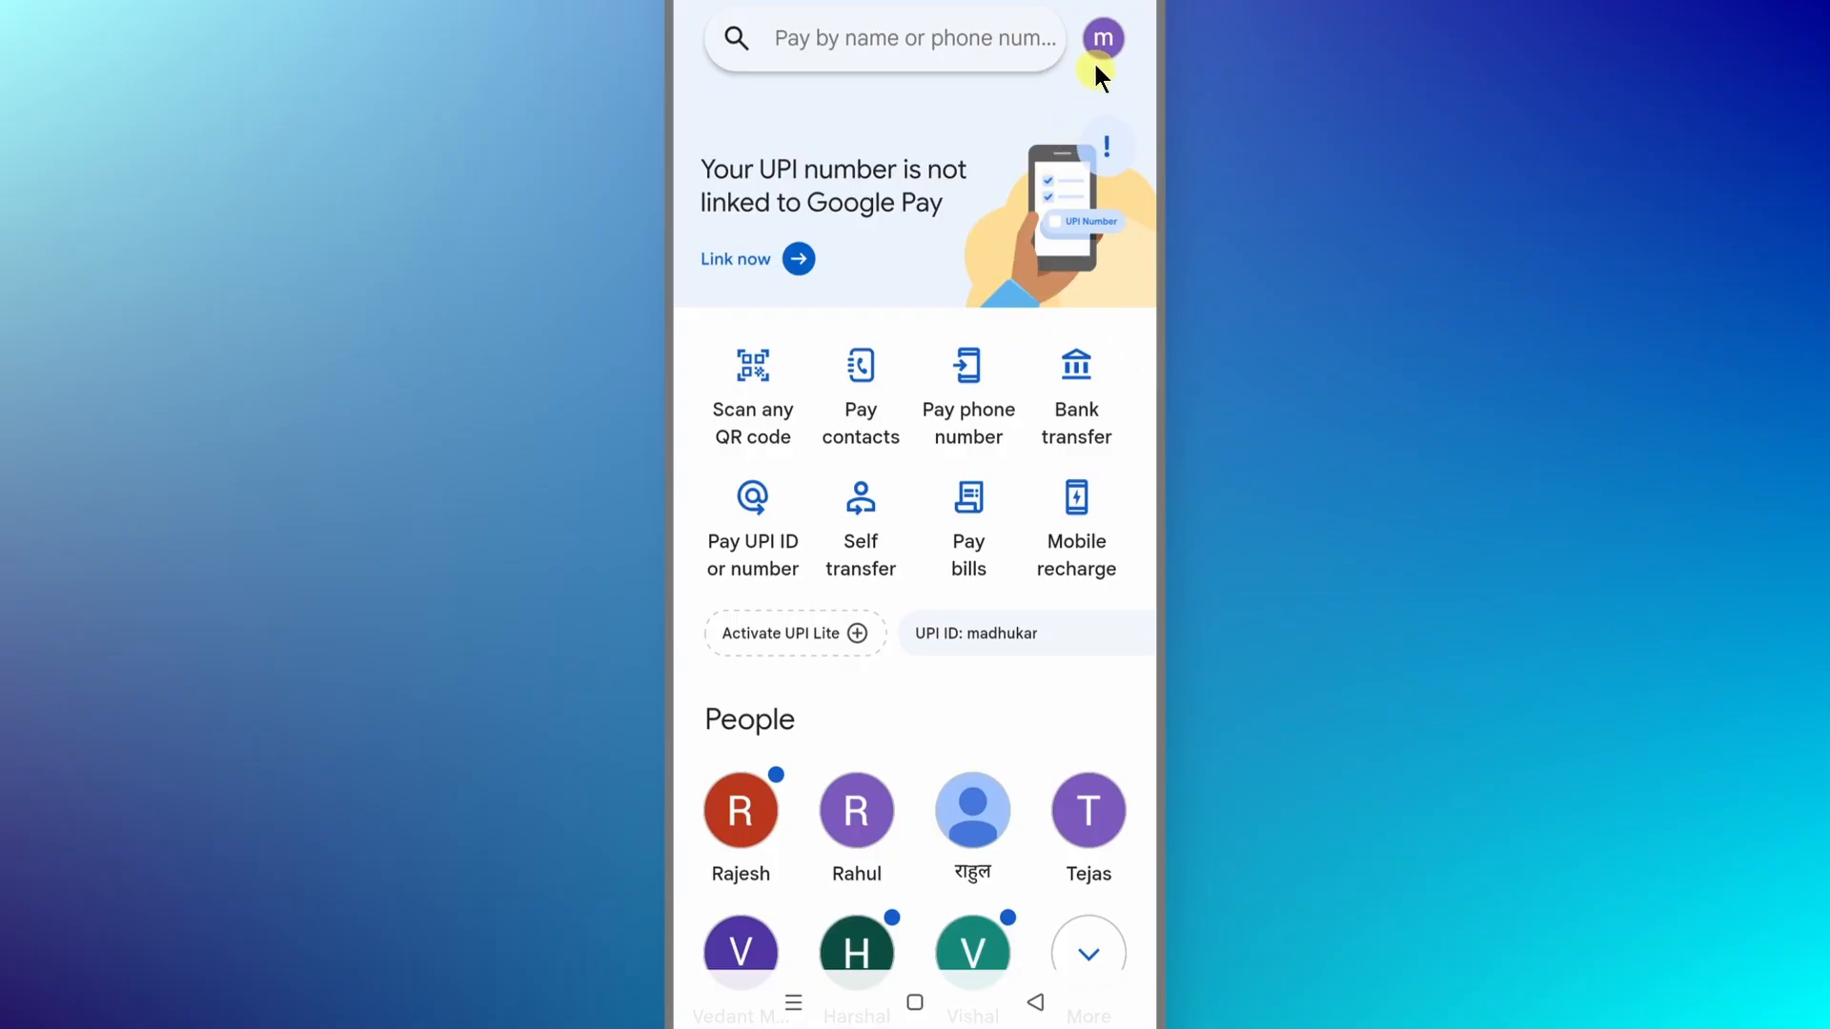
- From the profile menu, pick State Bank of India as the bank to add
left_click(1101, 38)
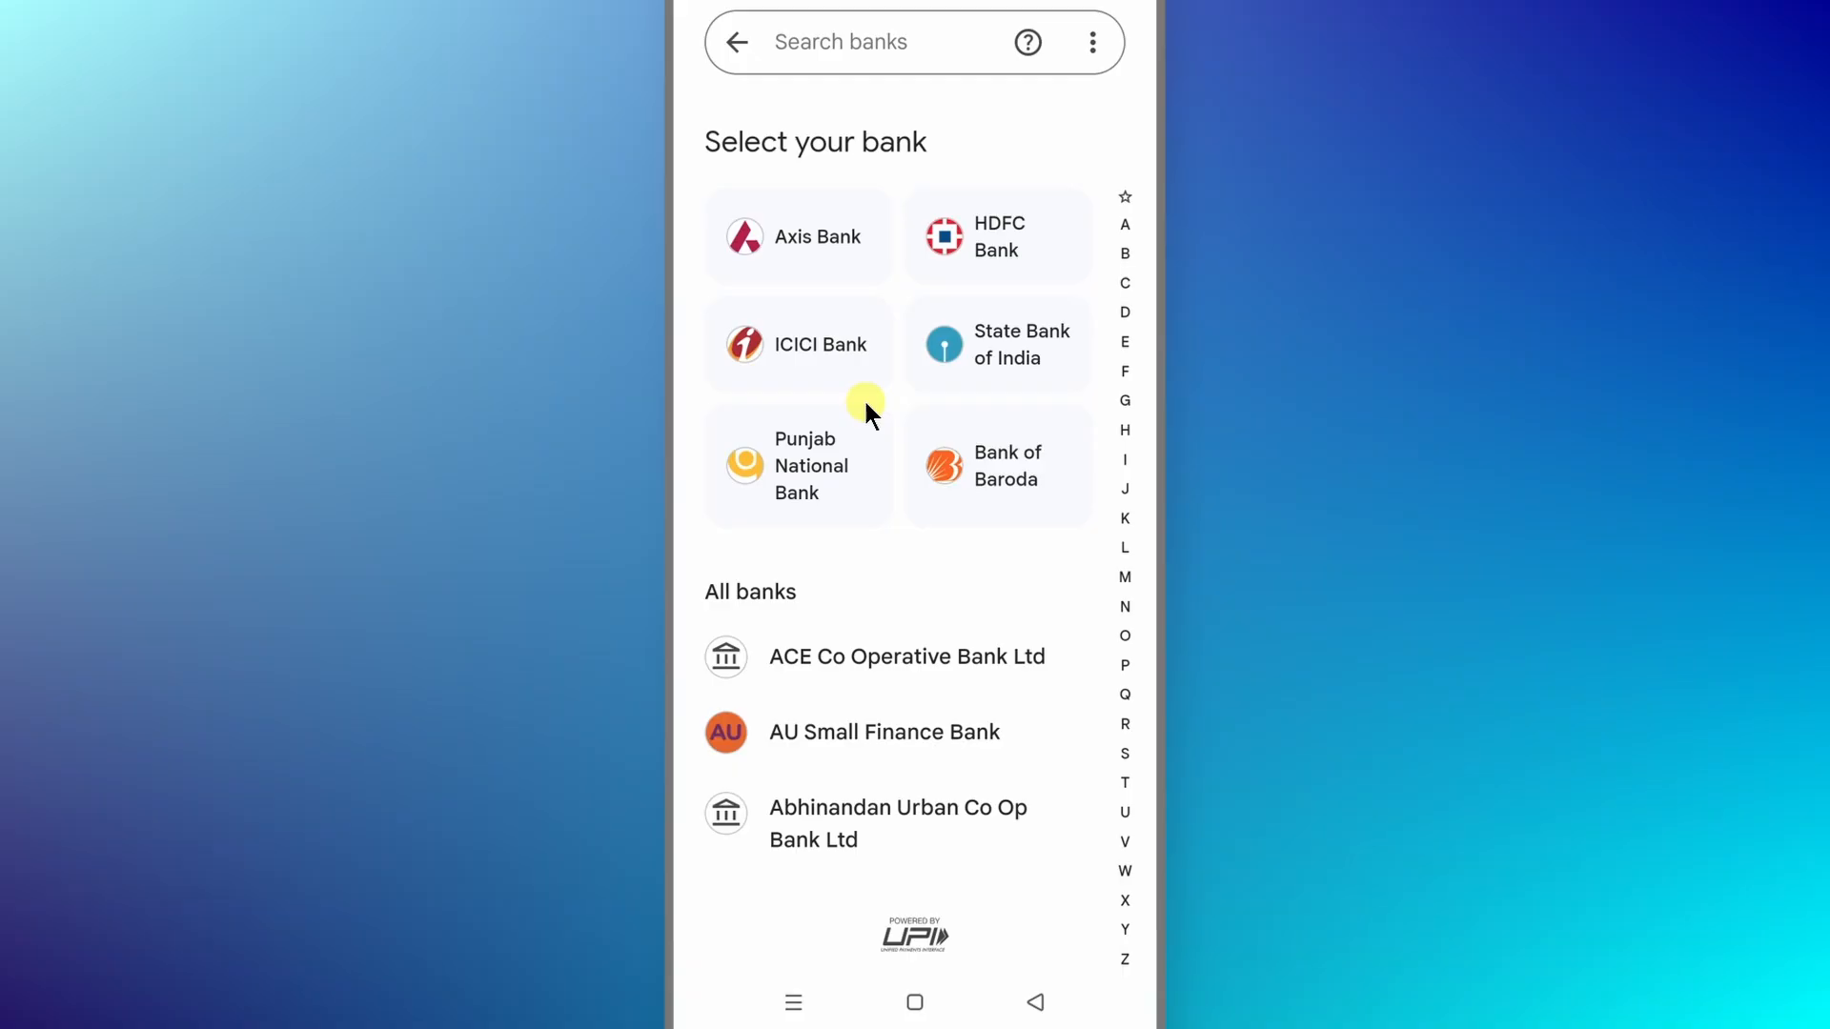
mouse_move(981, 350)
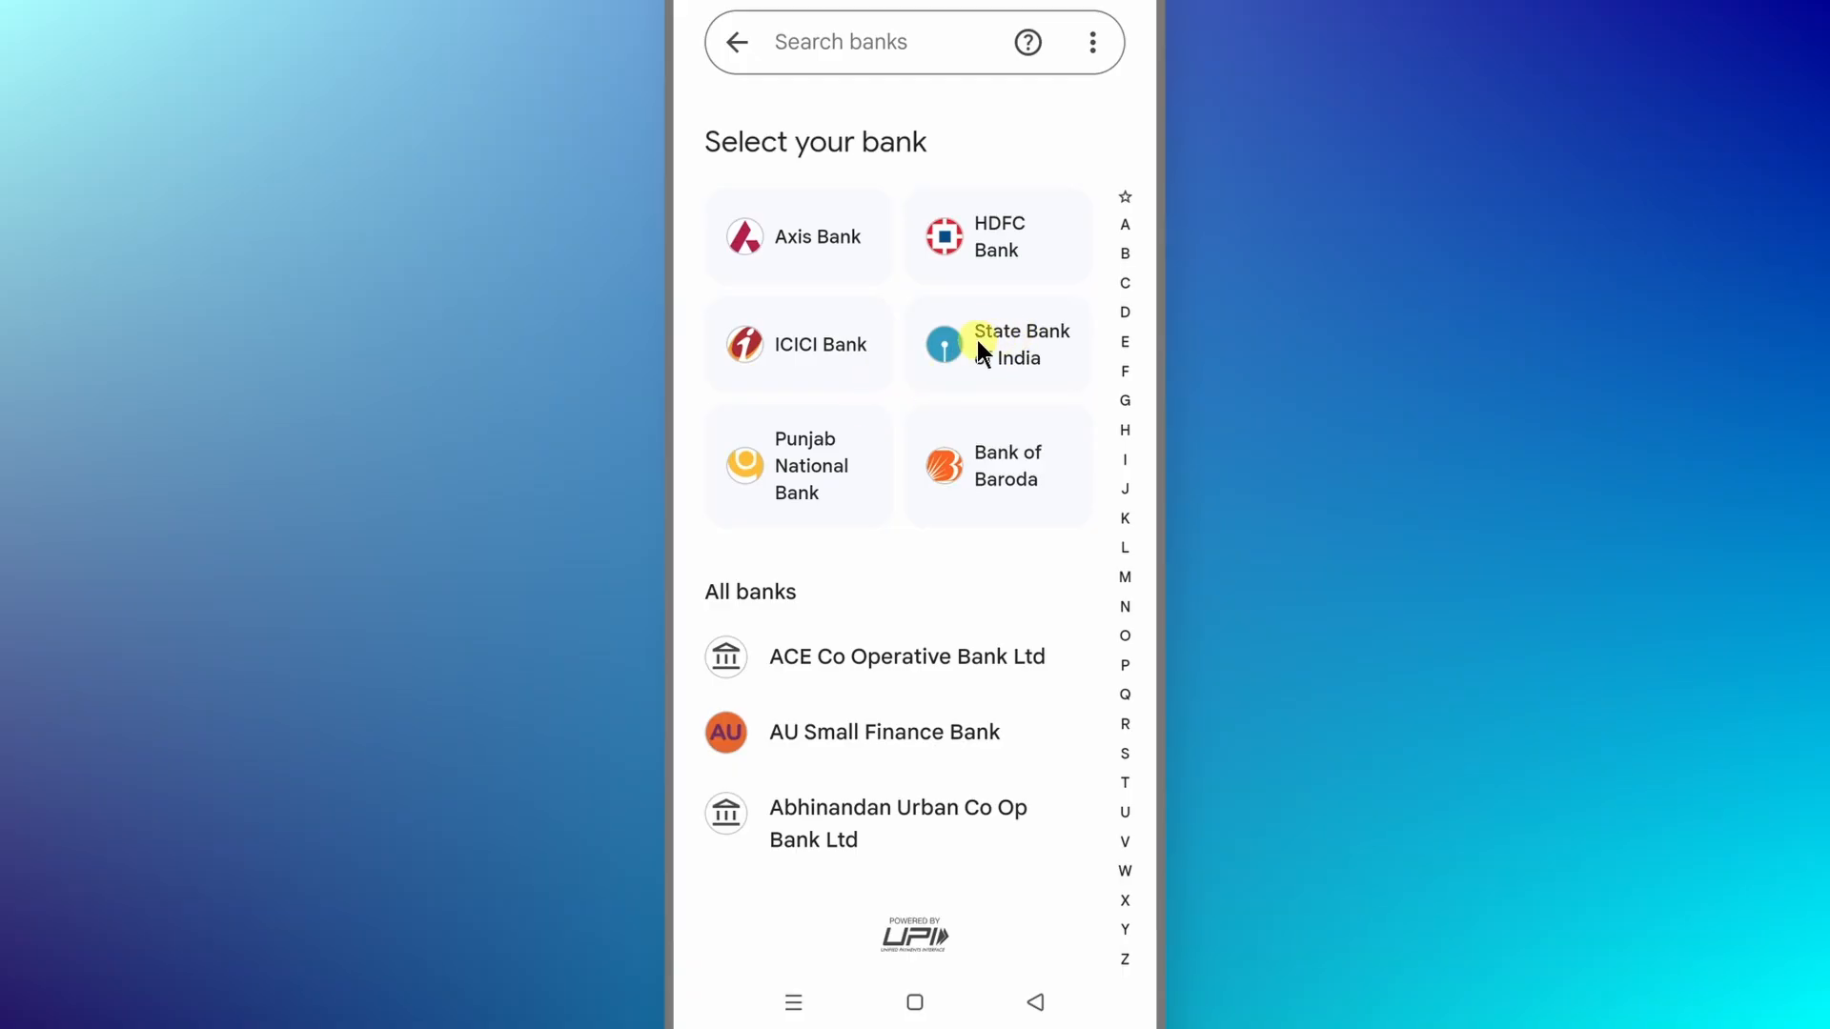
left_click(997, 344)
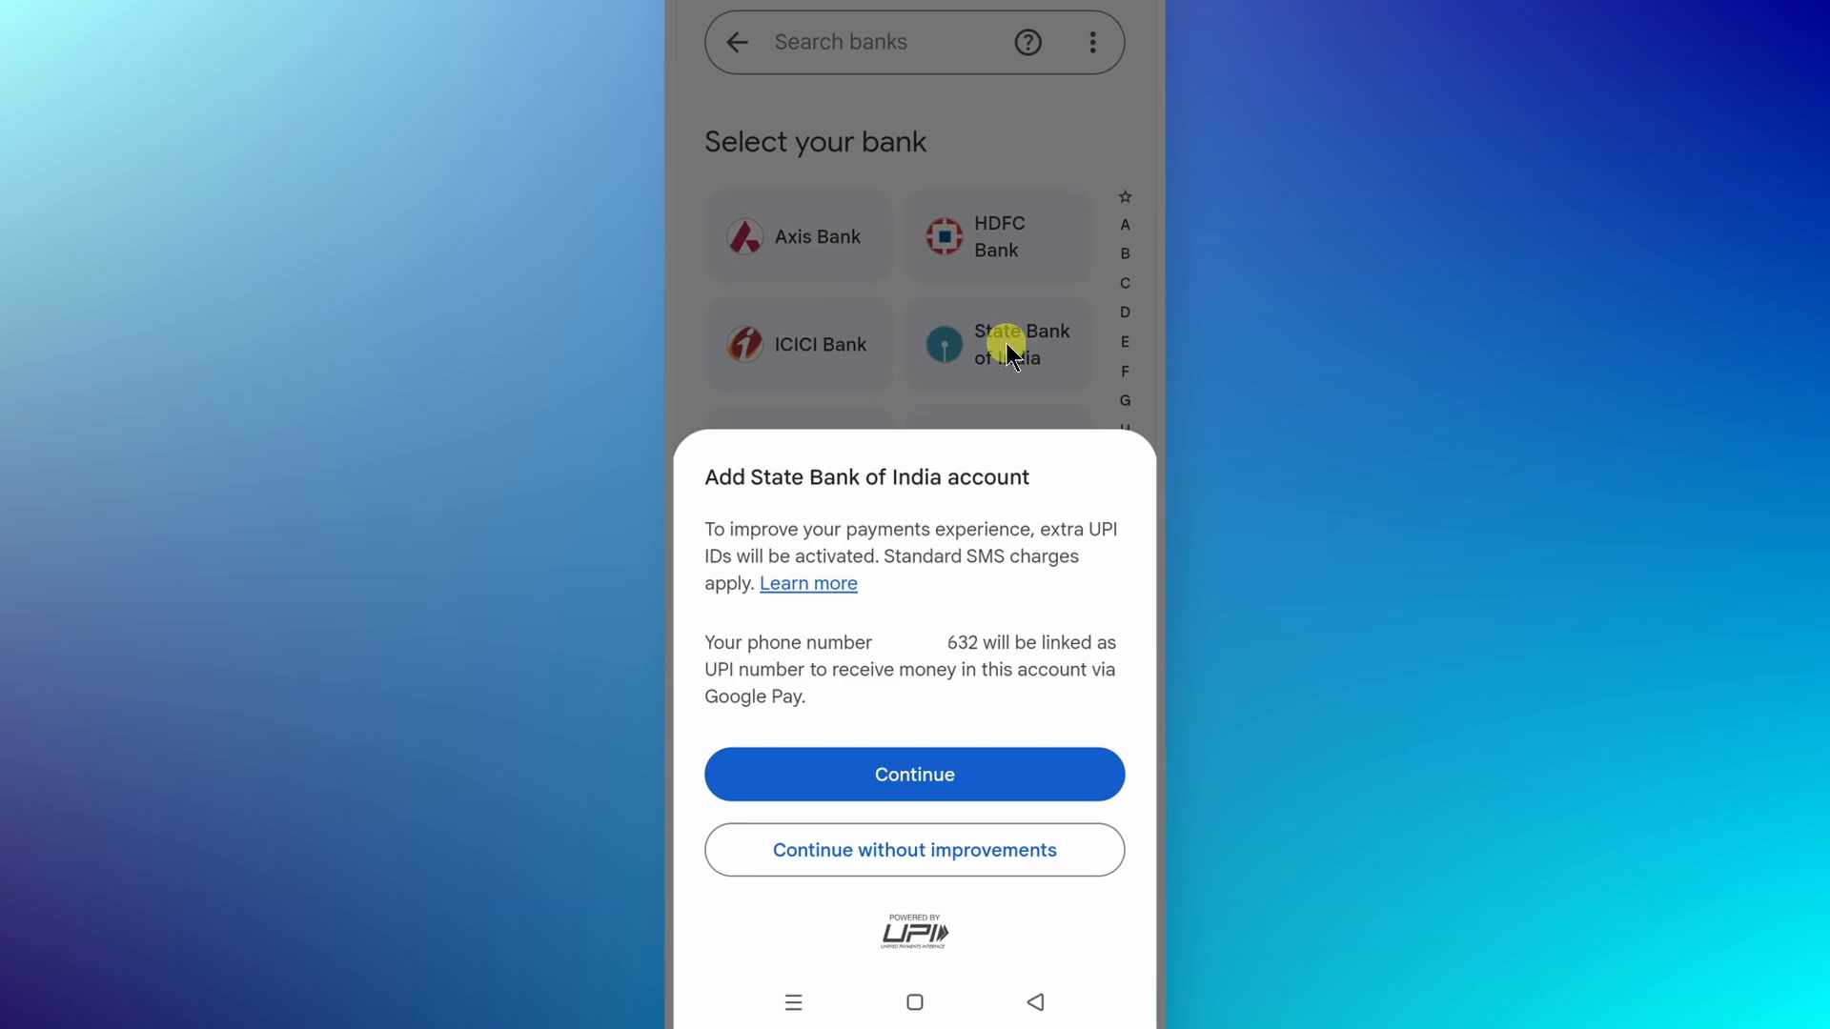
- Confirm adding the State Bank of India account on the add-account sheet
left_click(914, 774)
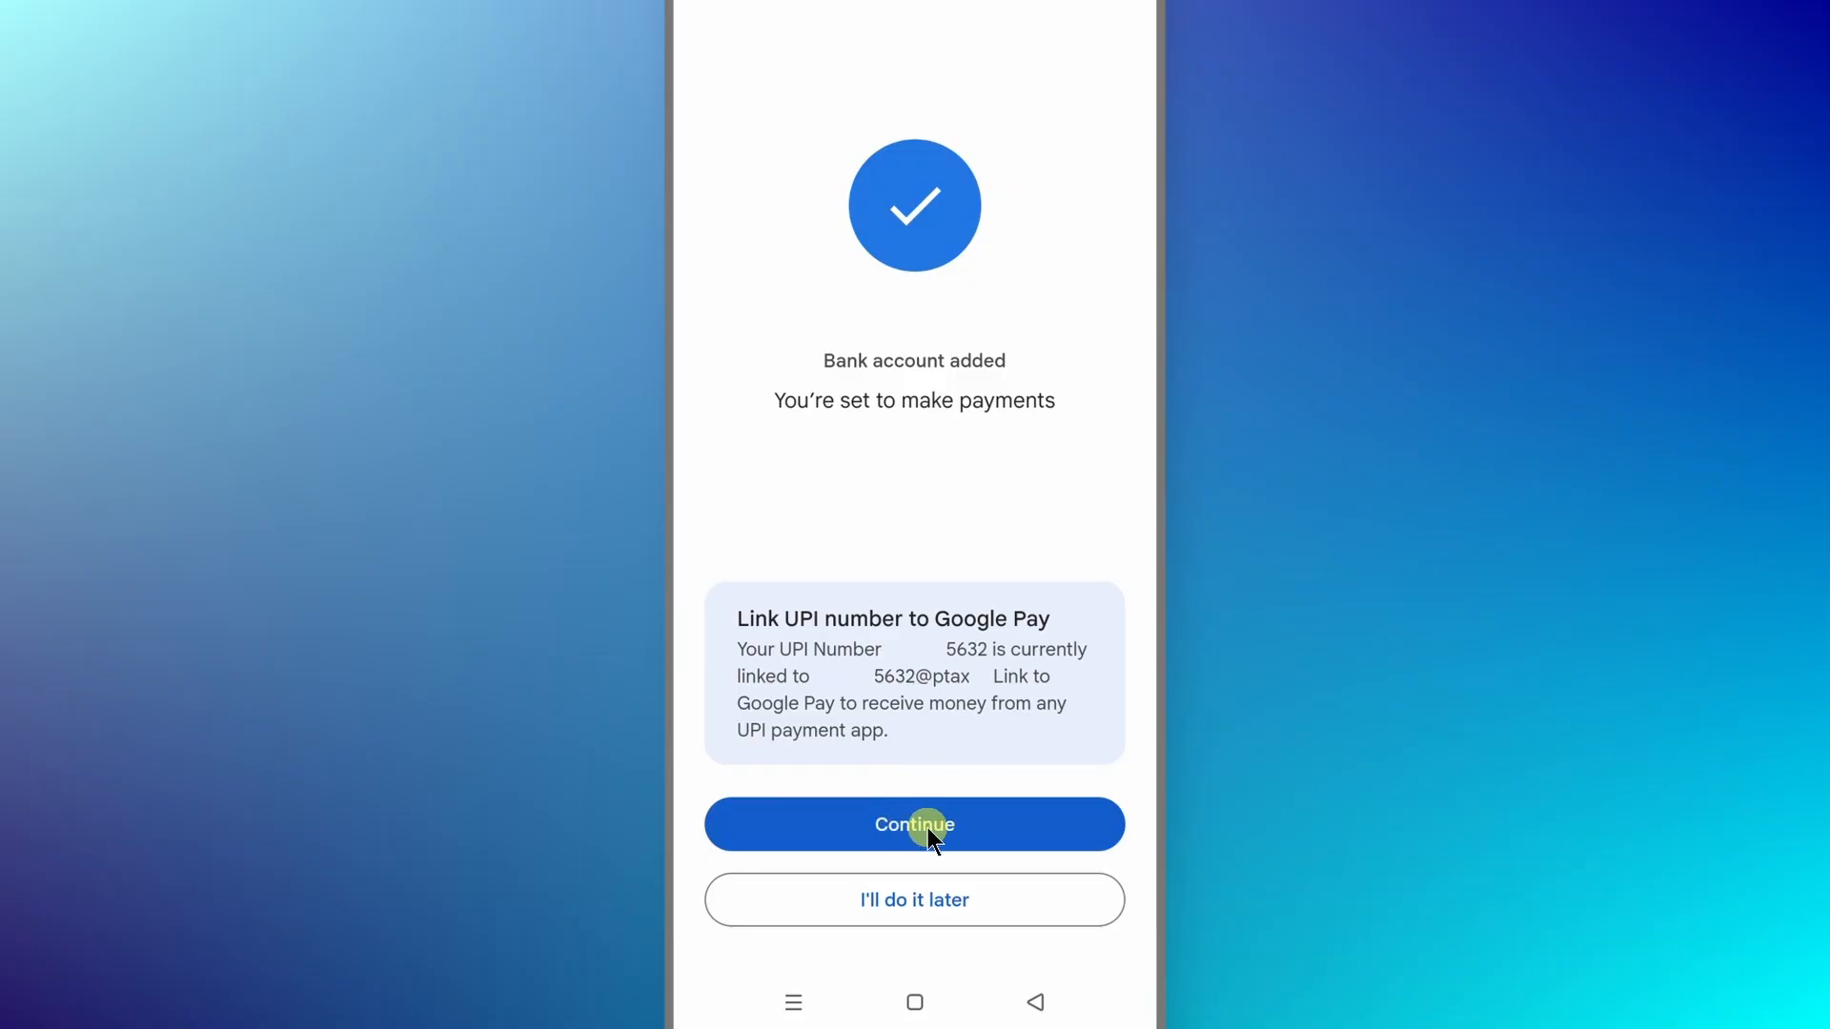
- Continue past the Link UPI number prompt to the verification screen
left_click(914, 824)
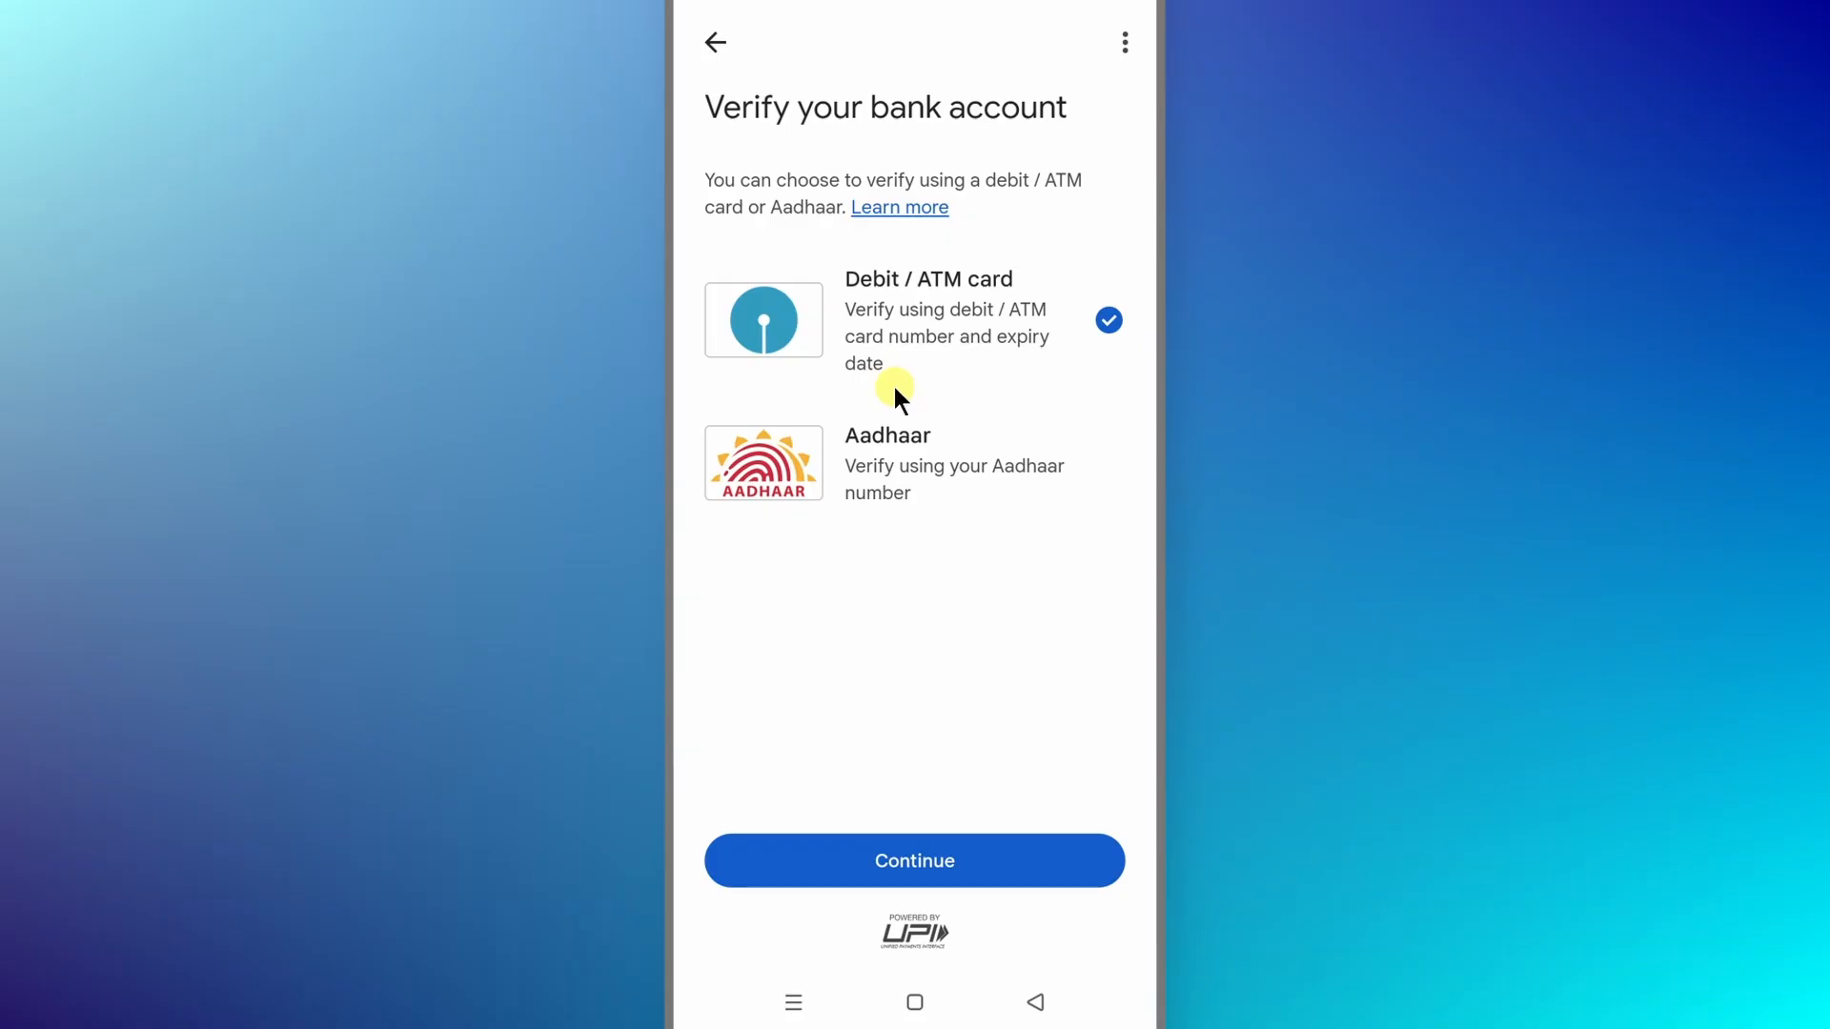
mouse_move(946, 312)
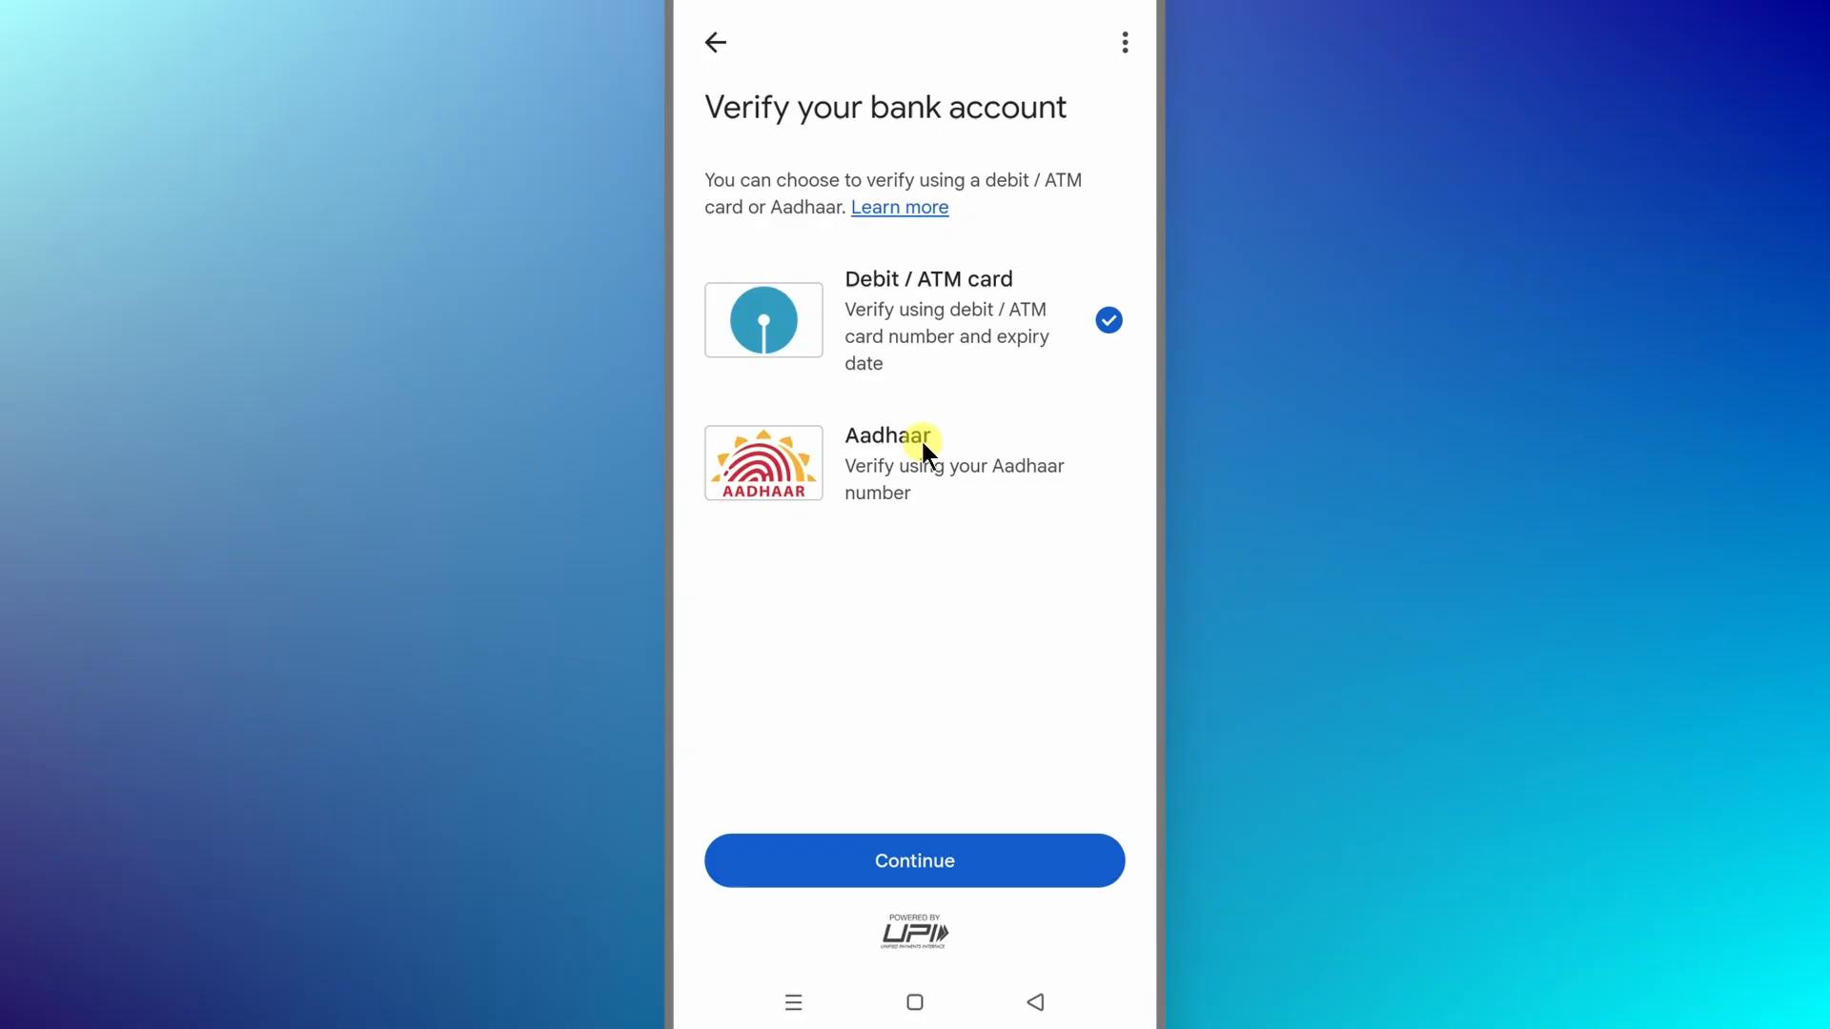
mouse_move(1101, 473)
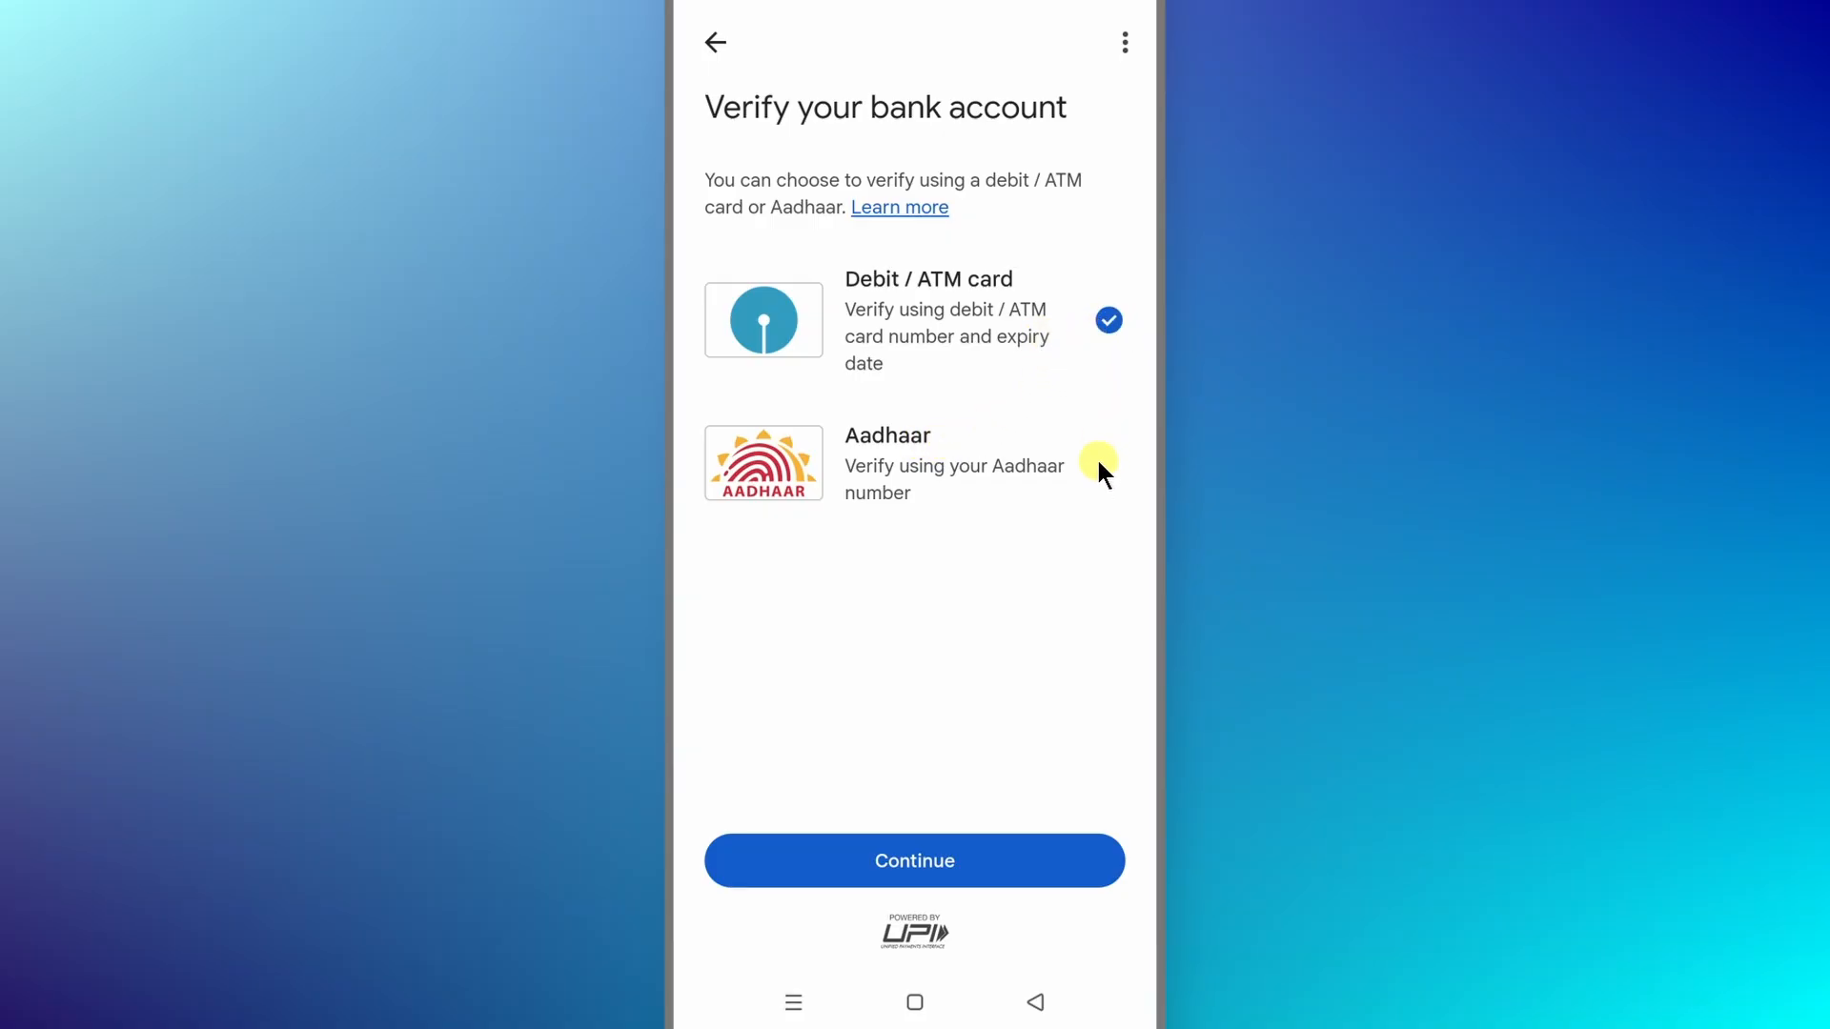
- Verify the State Bank of India account using Aadhaar
left_click(914, 860)
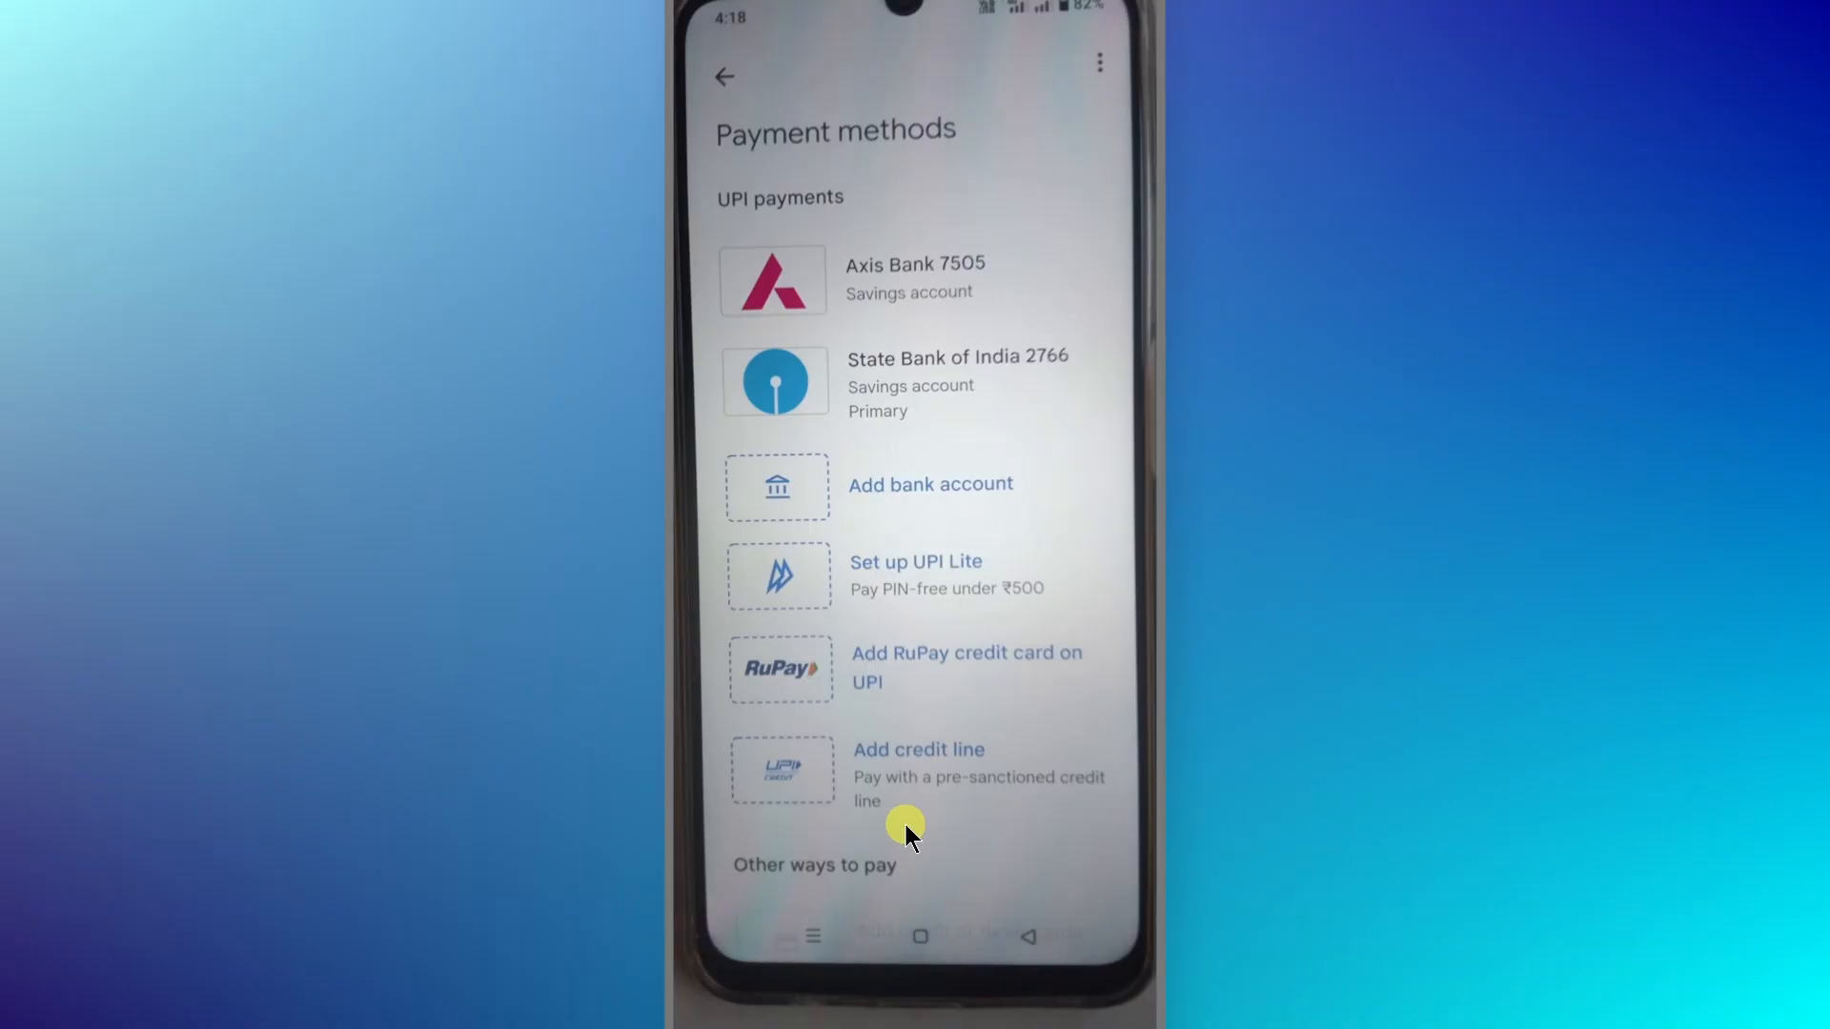
mouse_move(998, 332)
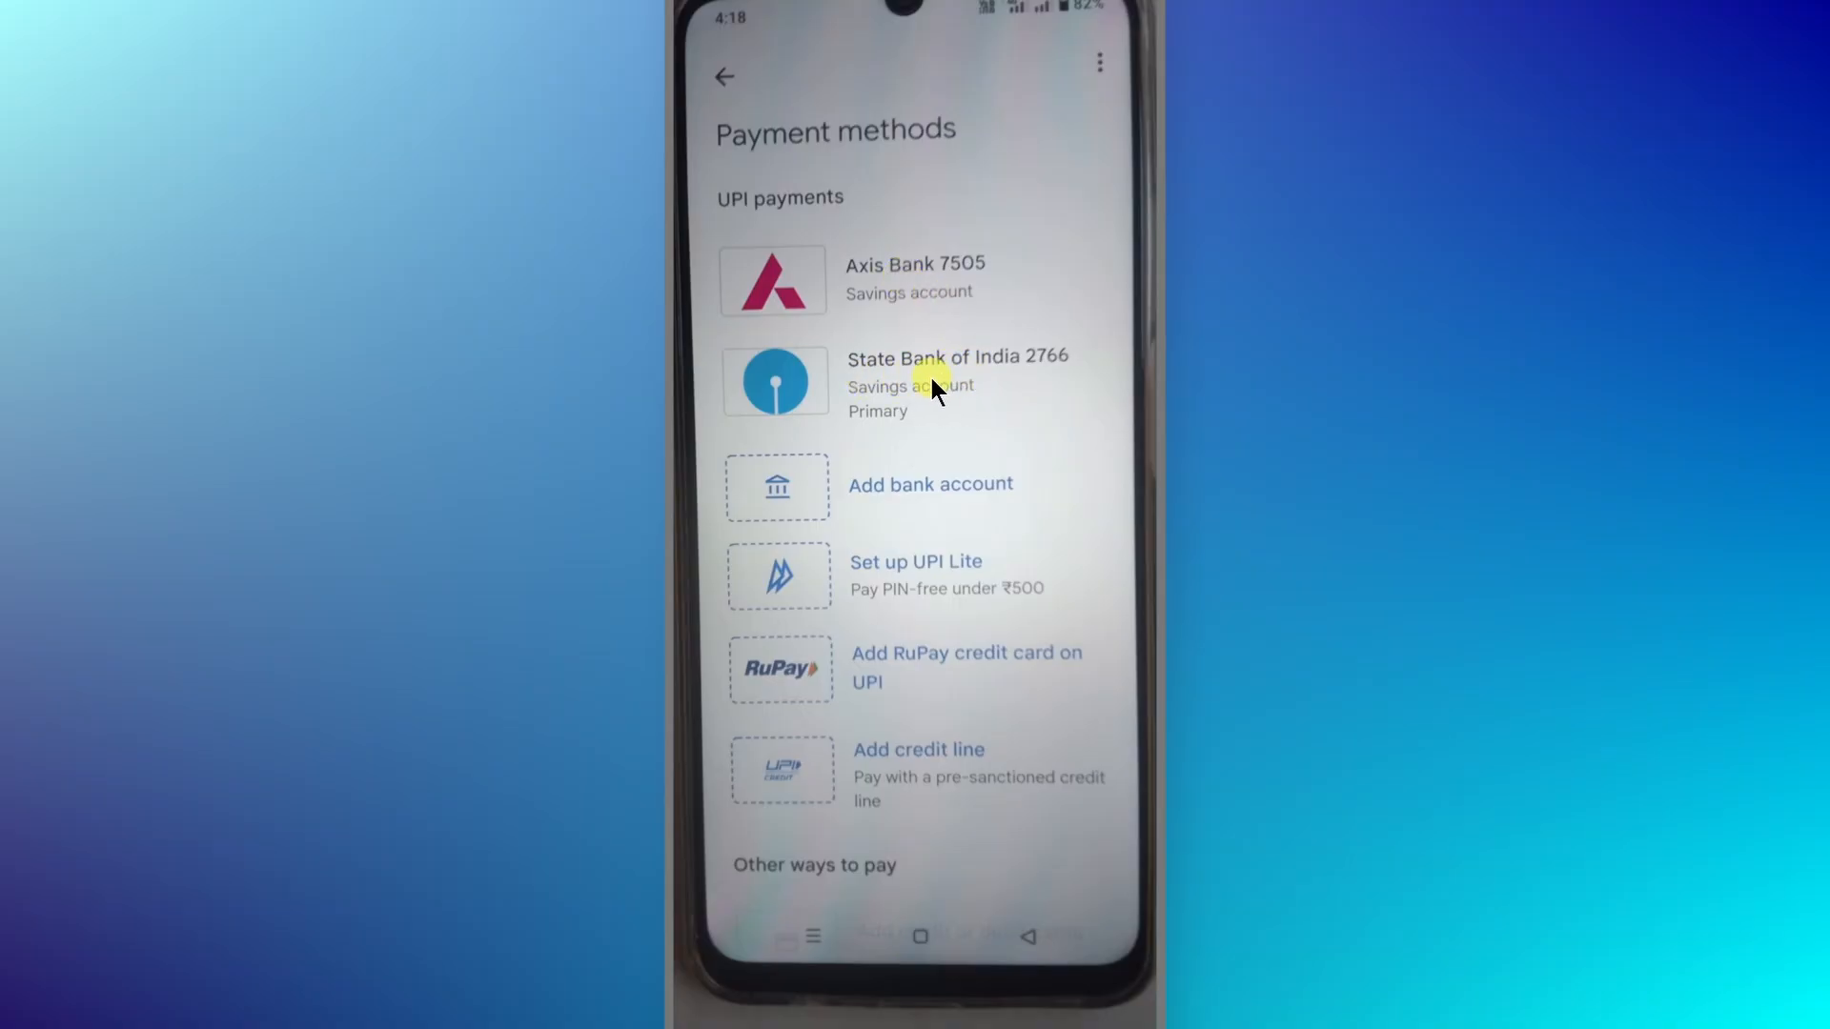
mouse_move(934, 402)
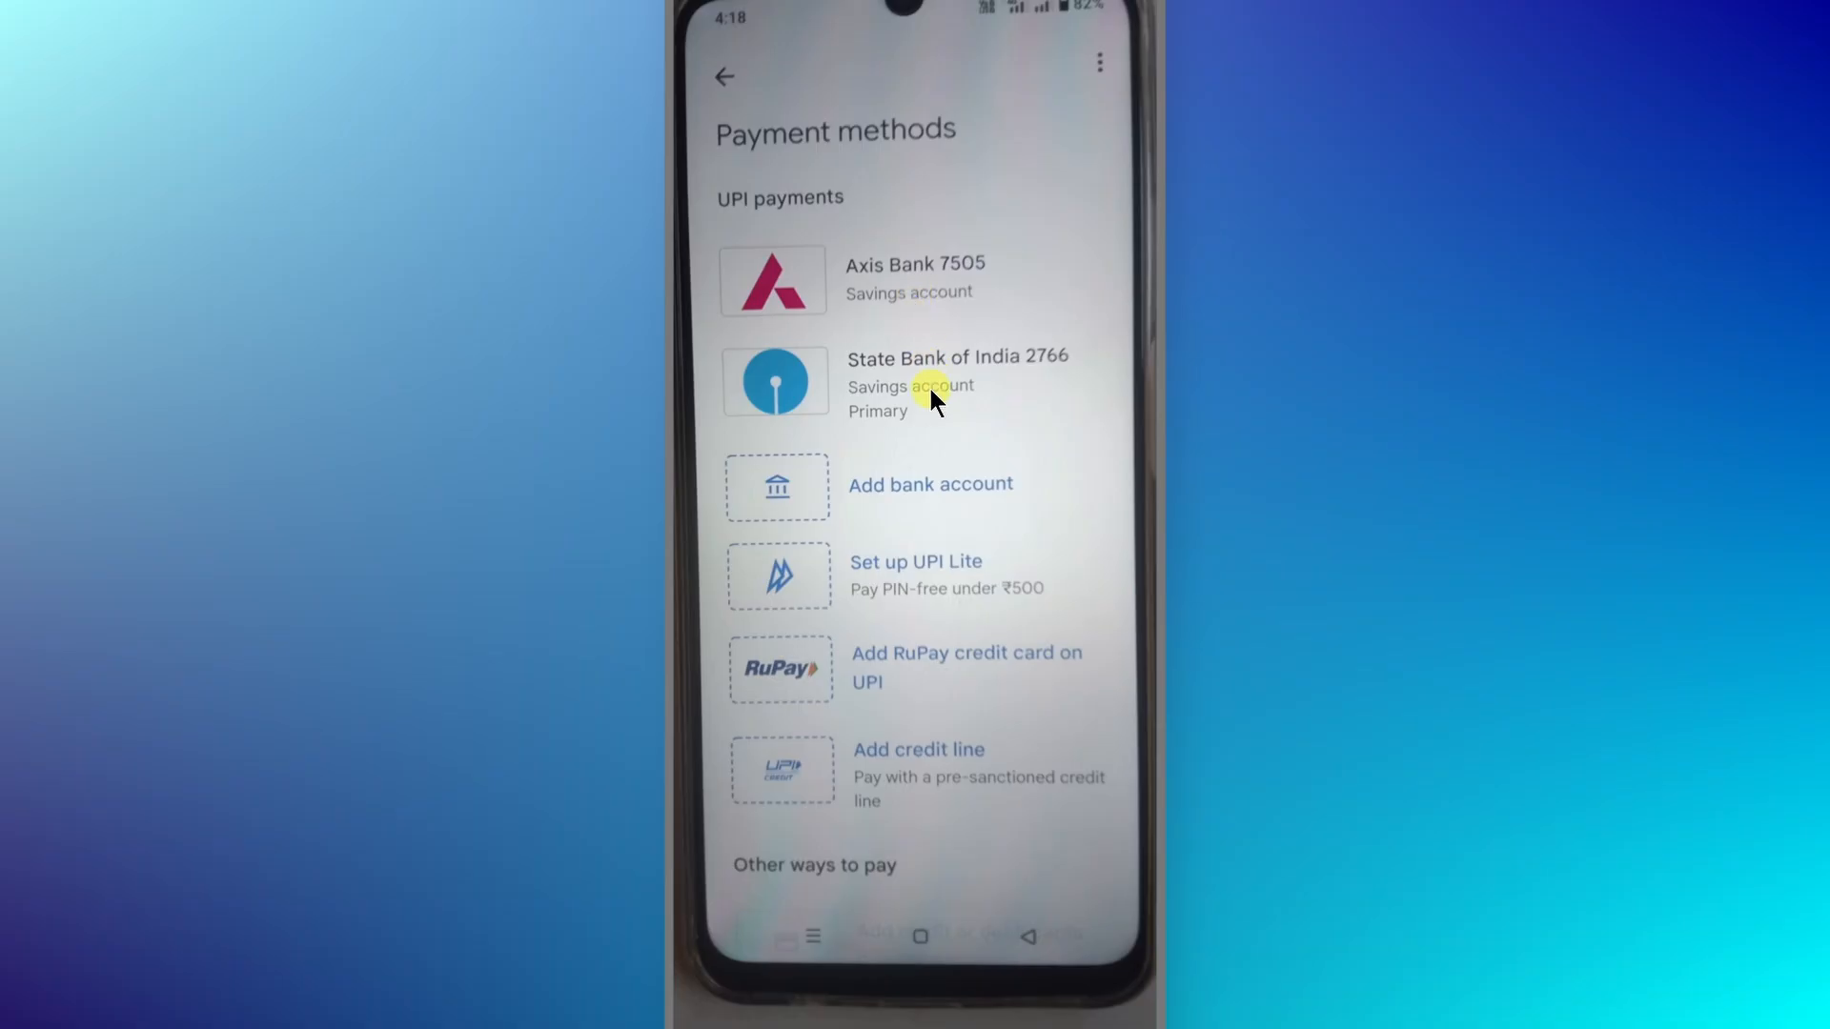
- Leave Payment methods and go back to the Google Pay home screen
left_click(723, 76)
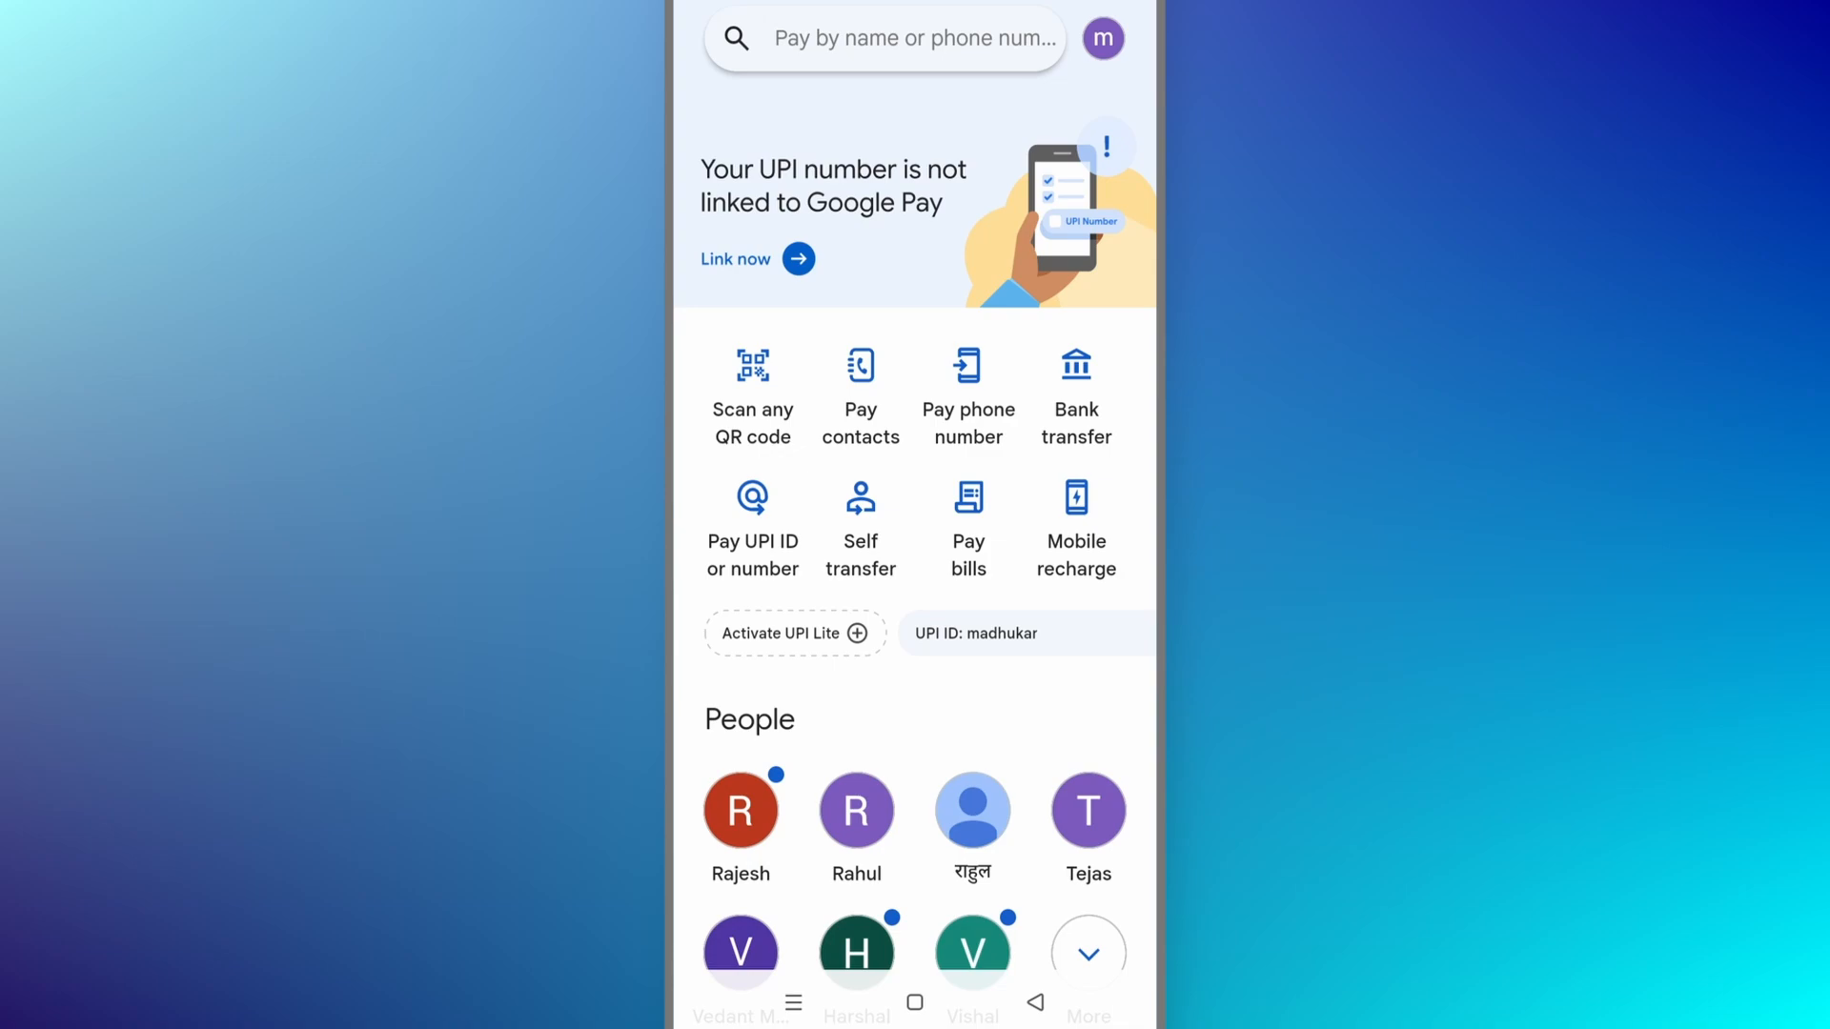